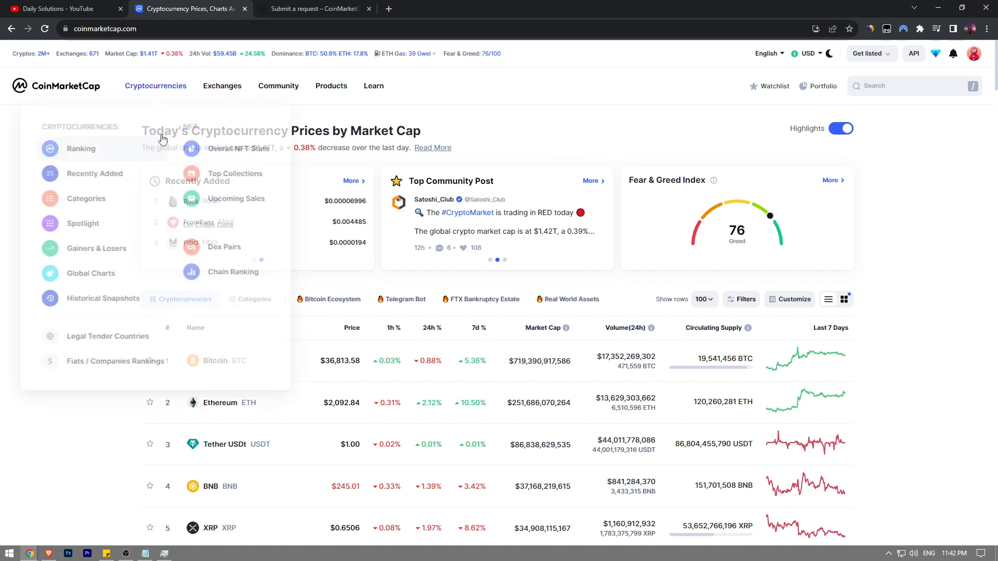
mouse_move(105, 166)
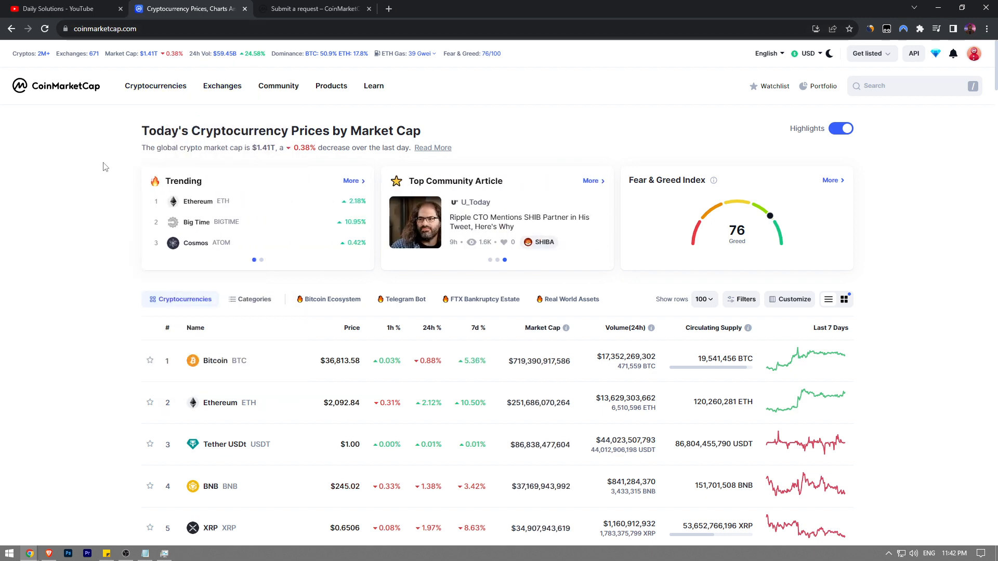
- From the CoinMarketCap homepage, reach Settings > Account Security via the profile menu
left_click(57, 8)
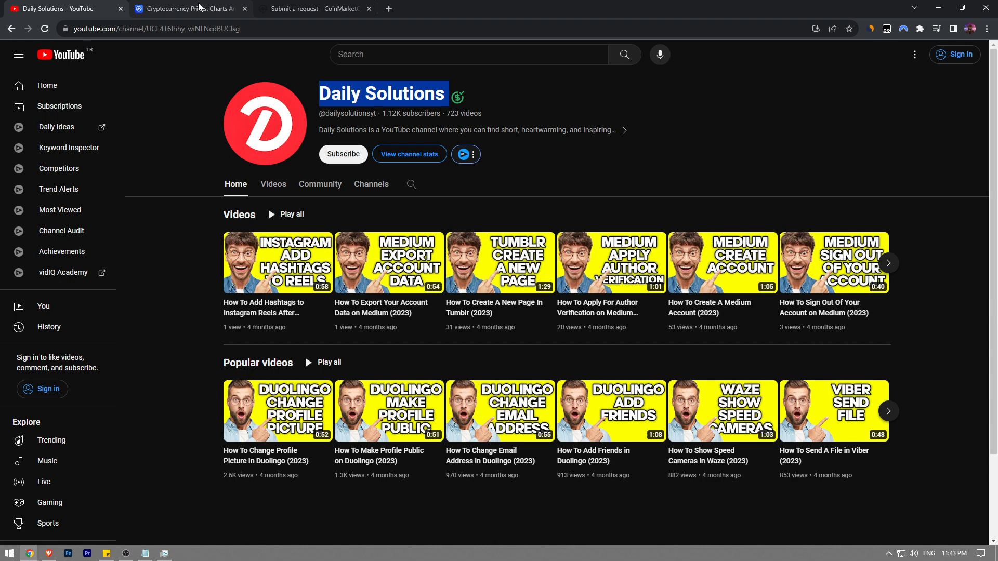
left_click(185, 9)
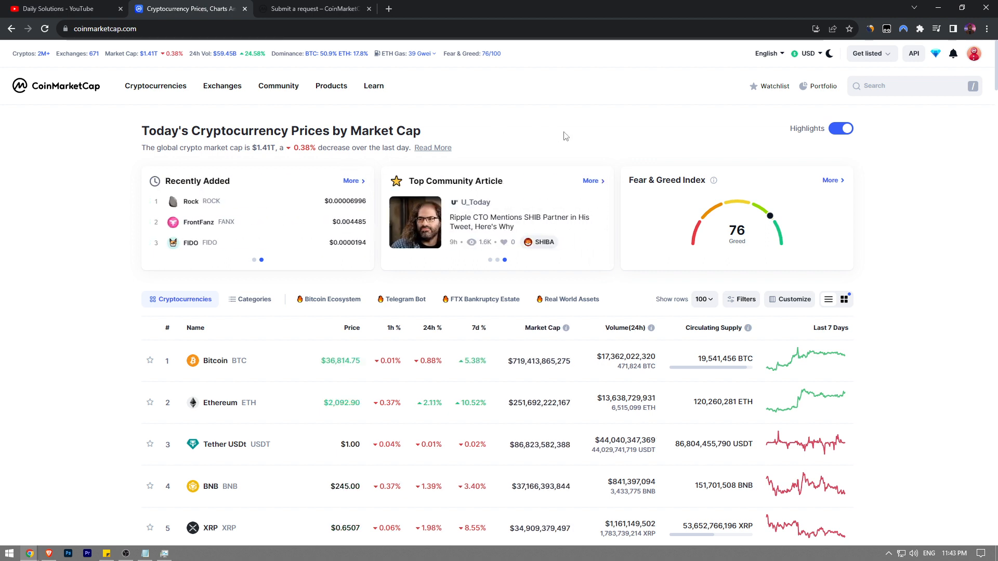
left_click(973, 53)
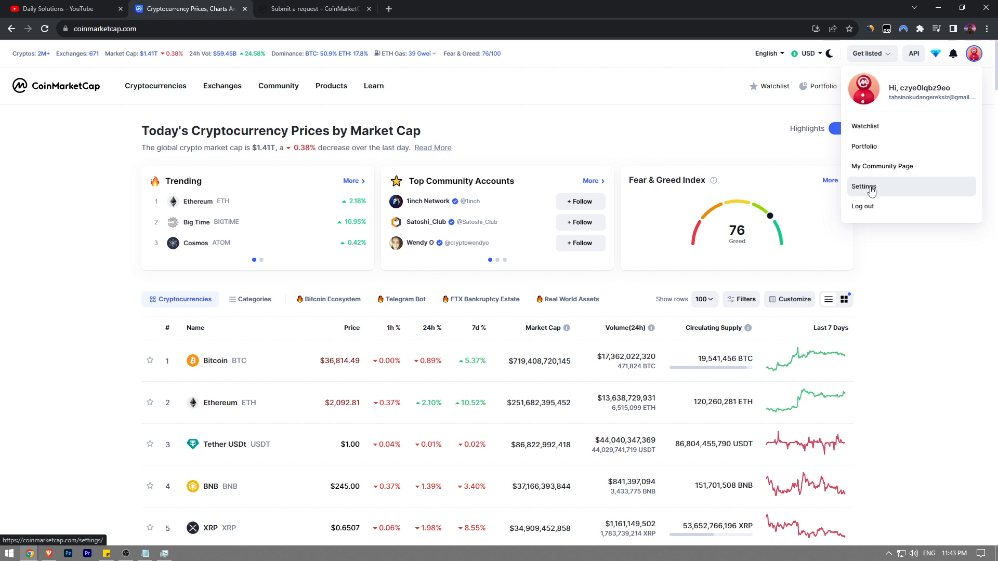
left_click(863, 186)
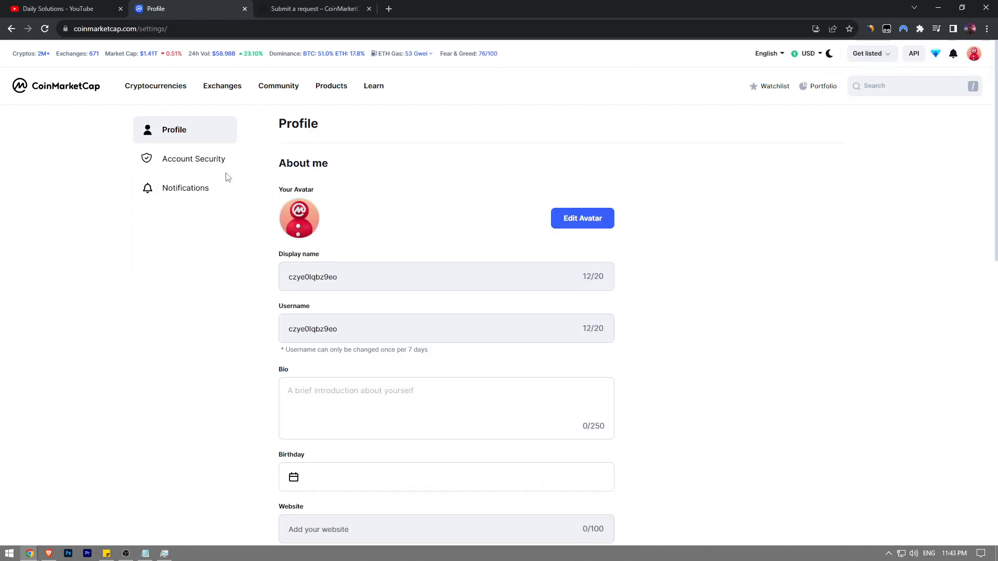
left_click(195, 158)
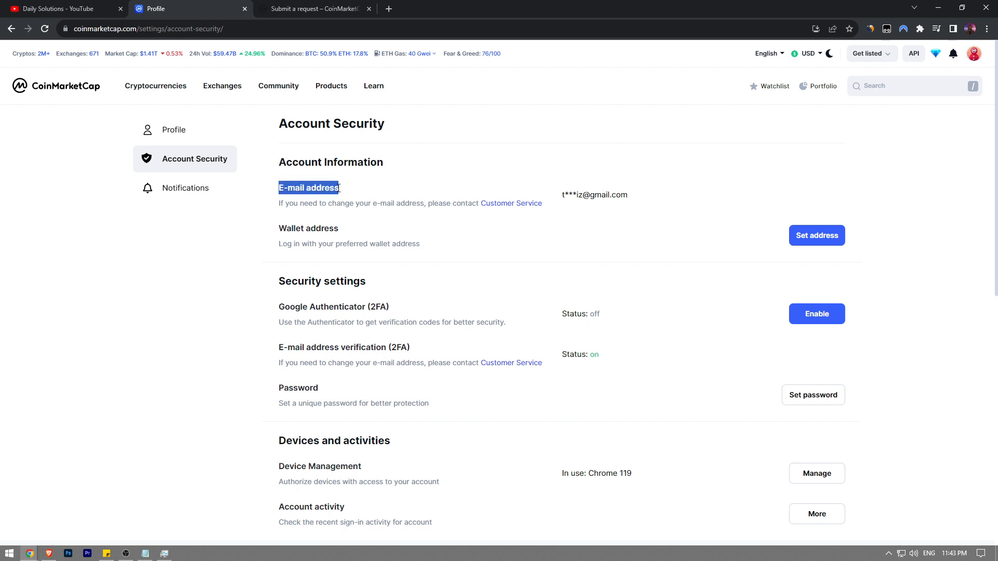
mouse_move(290, 212)
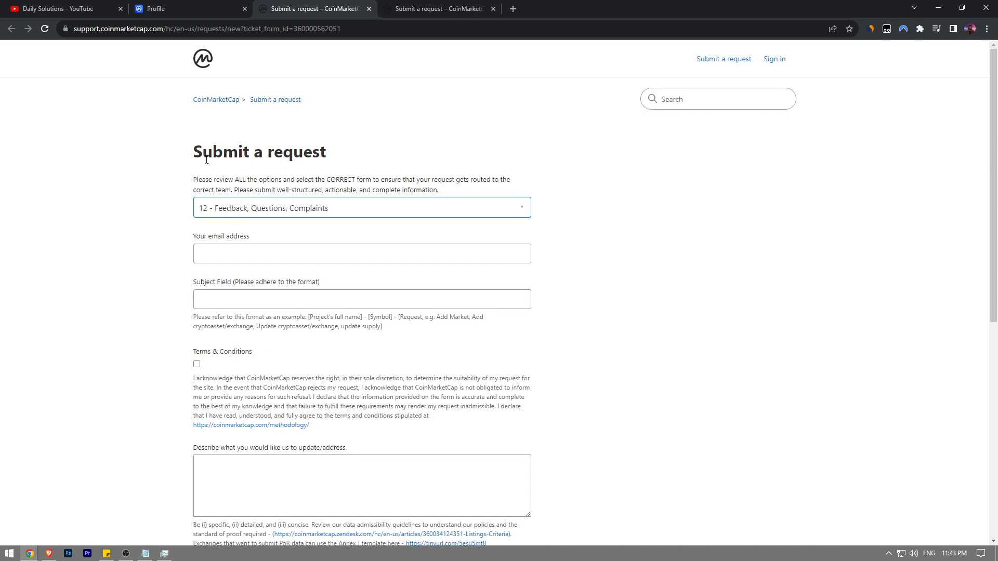
- Choose '21 - Data Privacy Request' as the support request form type
scroll("down", 3)
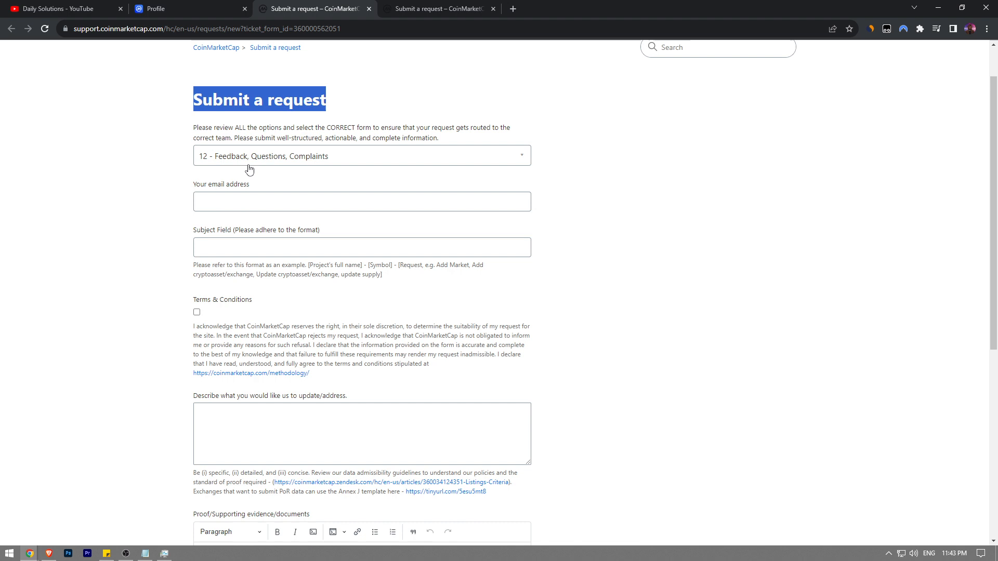
left_click(361, 156)
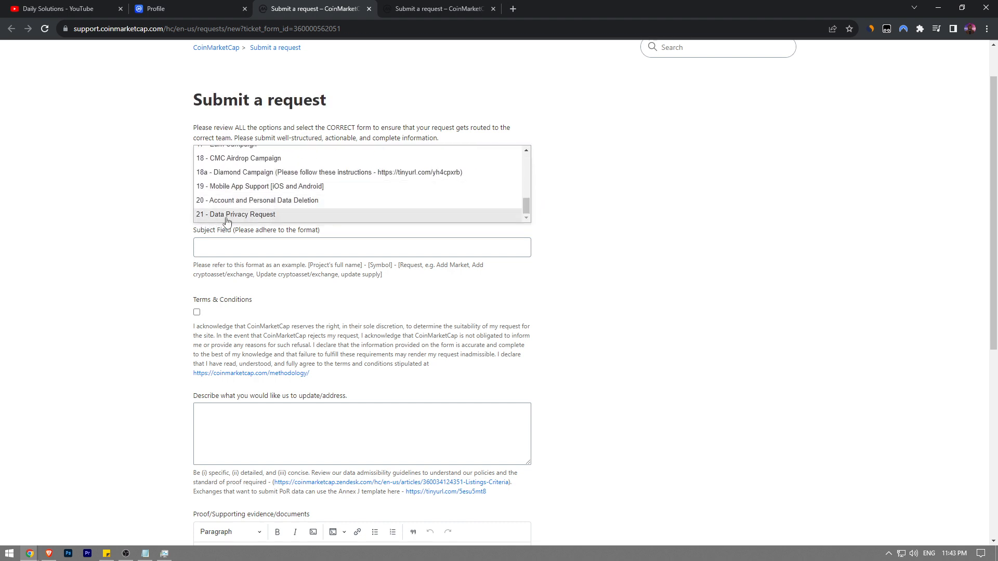
left_click(234, 214)
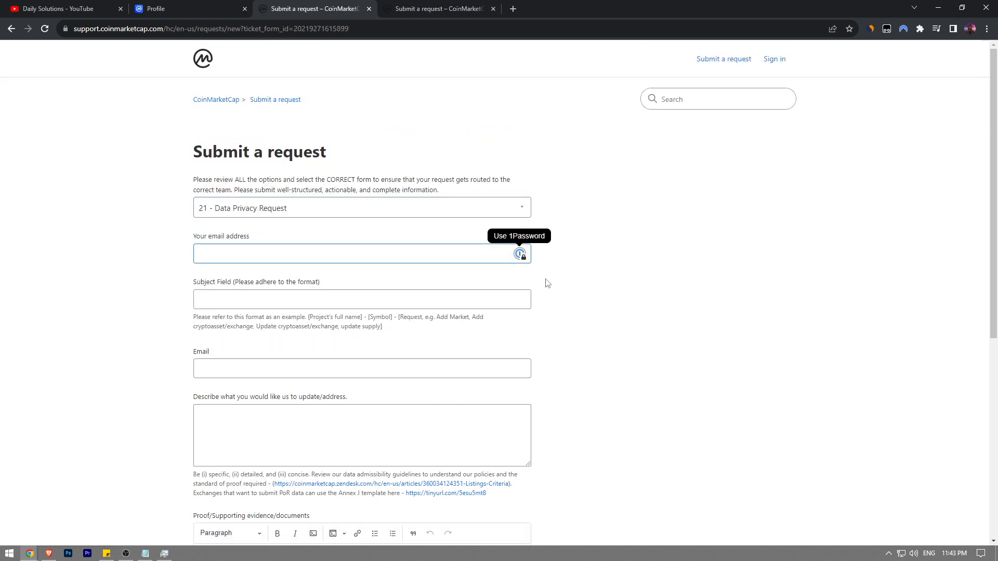
left_click(156, 8)
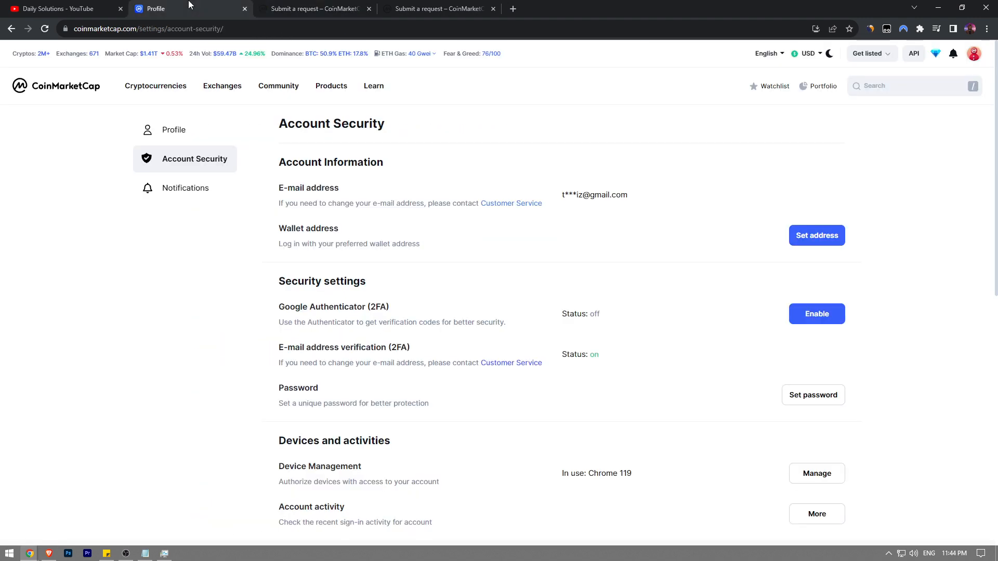
left_click(312, 8)
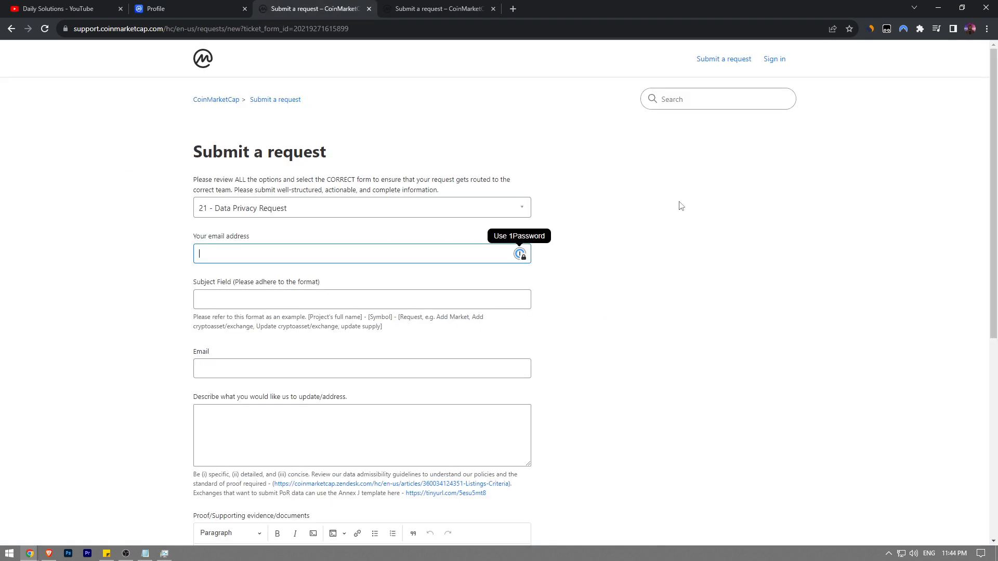
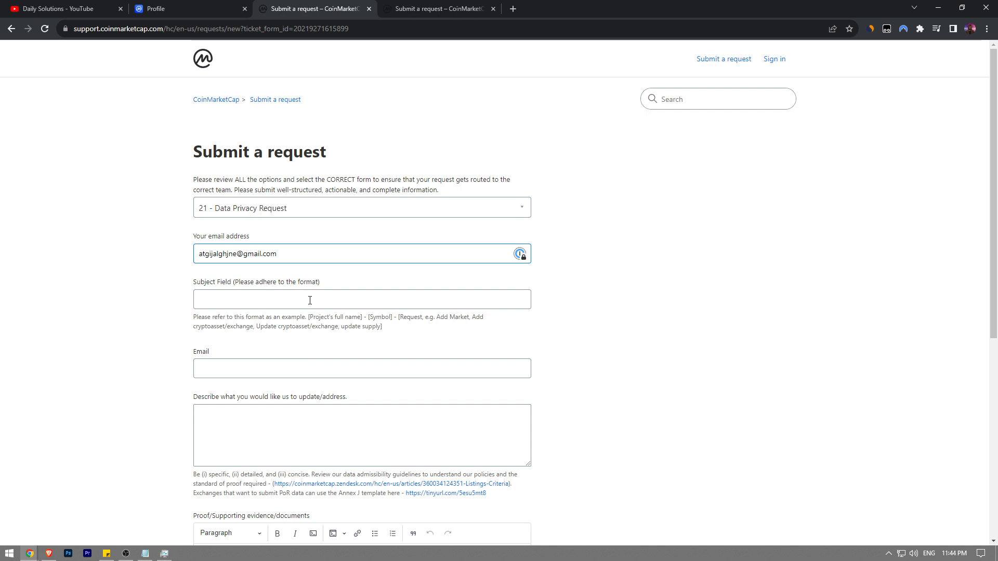
- Set the request subject to 'Email Change'
left_click(360, 299)
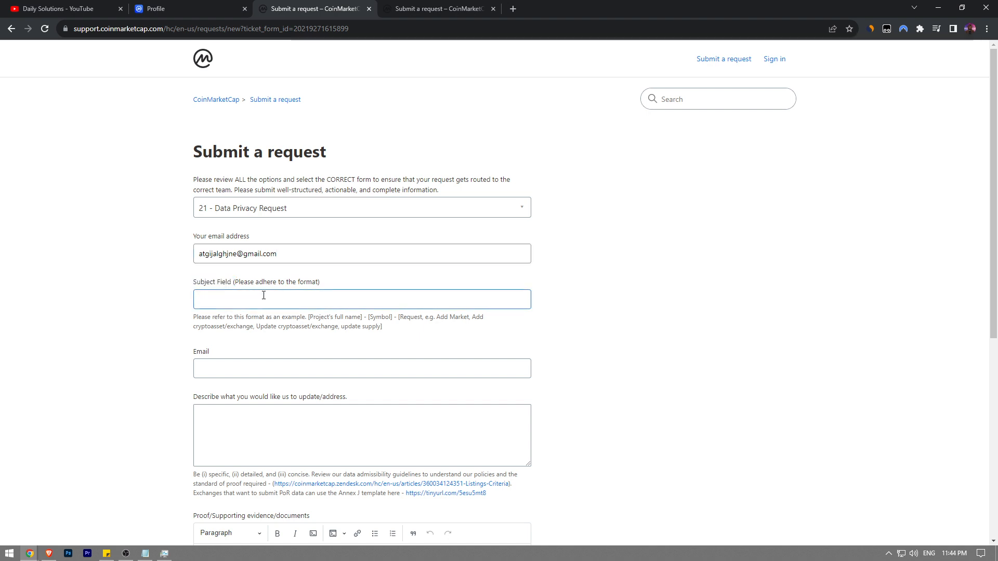
type("Email Change")
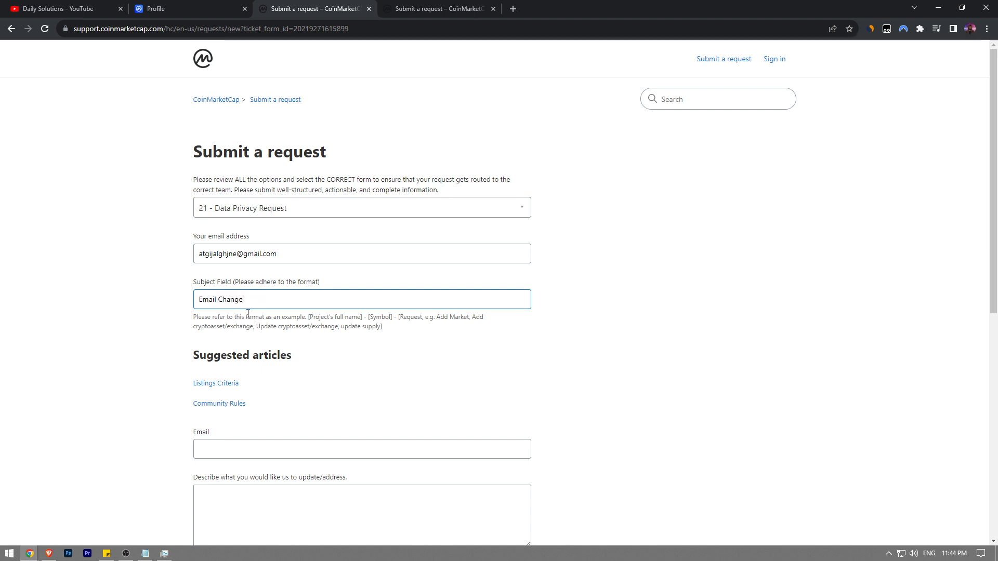
scroll("down", 3)
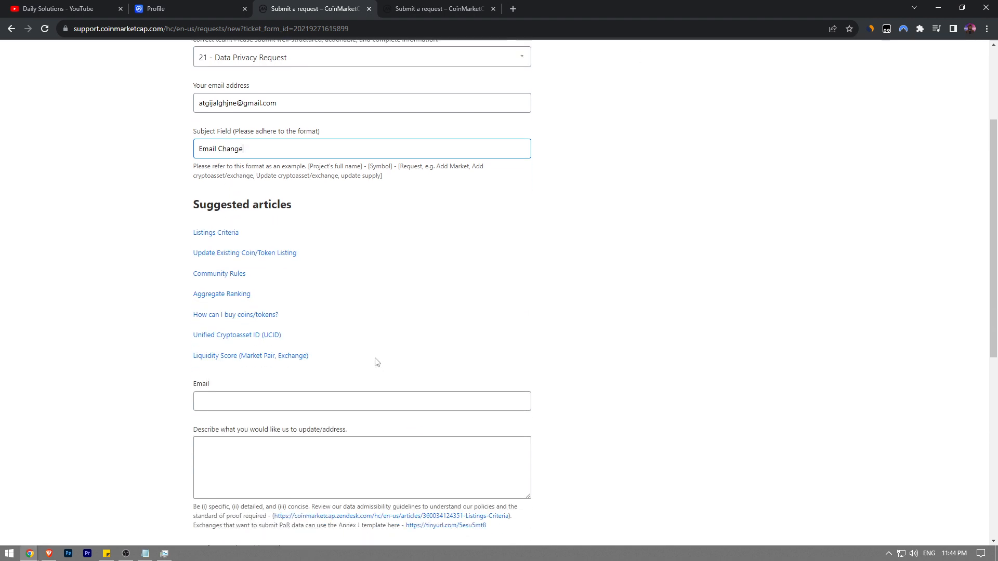
scroll("down", 3)
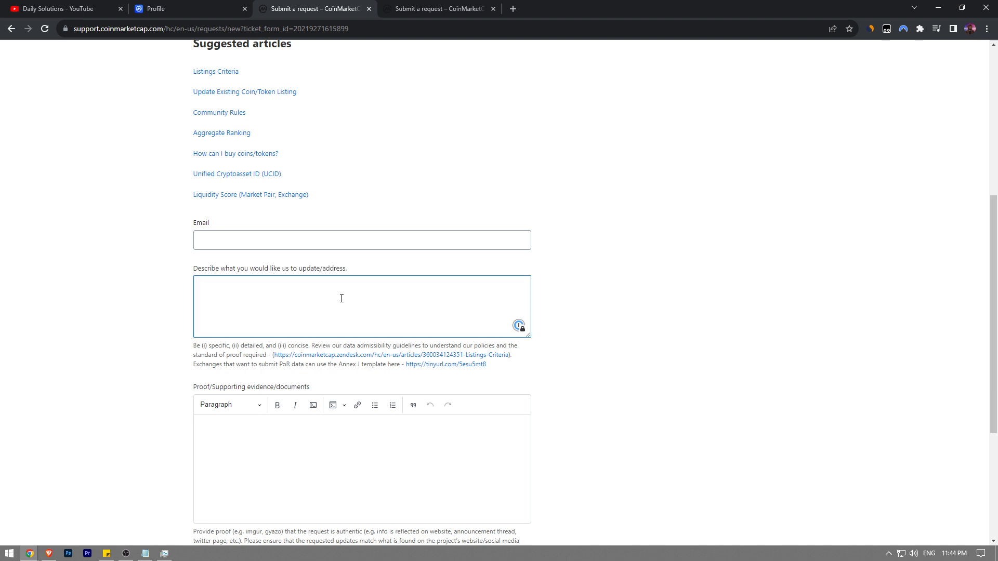
type("I want yo")
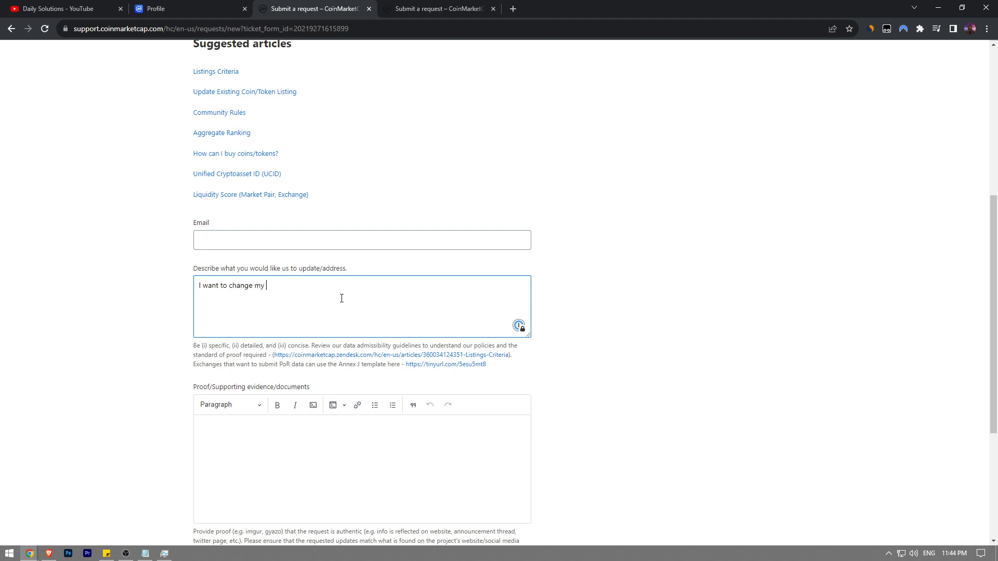
type("email address. My curr")
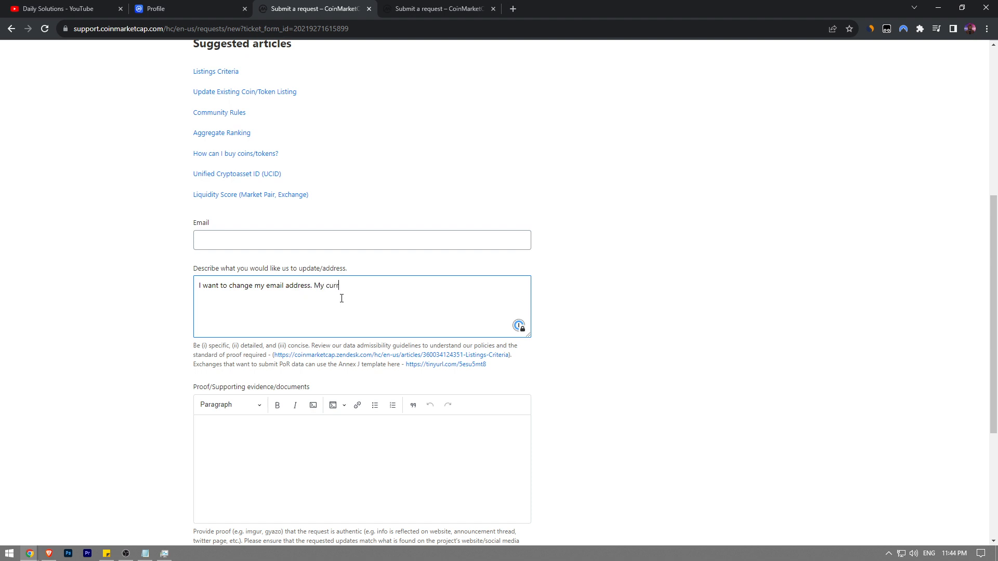
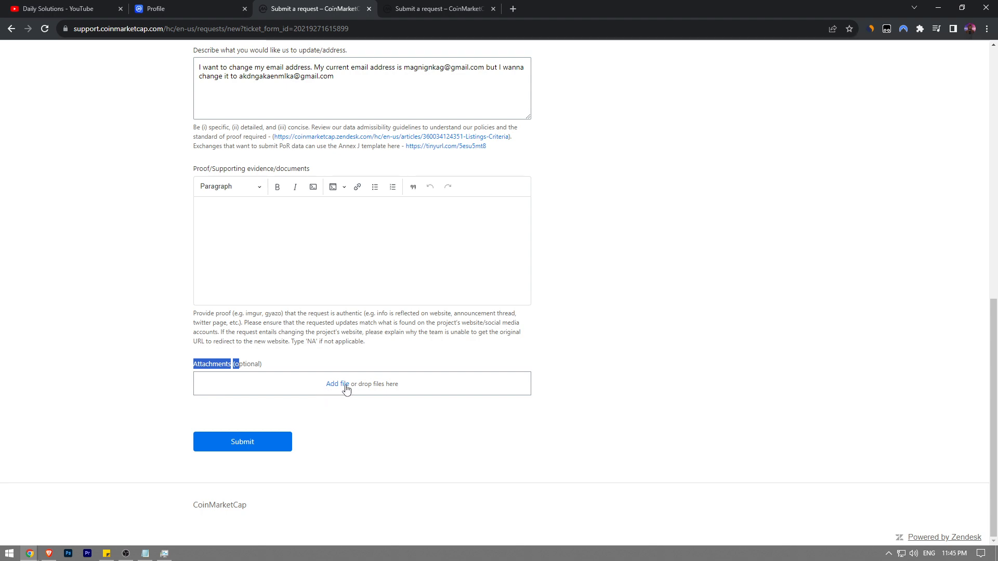
- Check the Add file attachment option and cancel without attaching anything
left_click(337, 384)
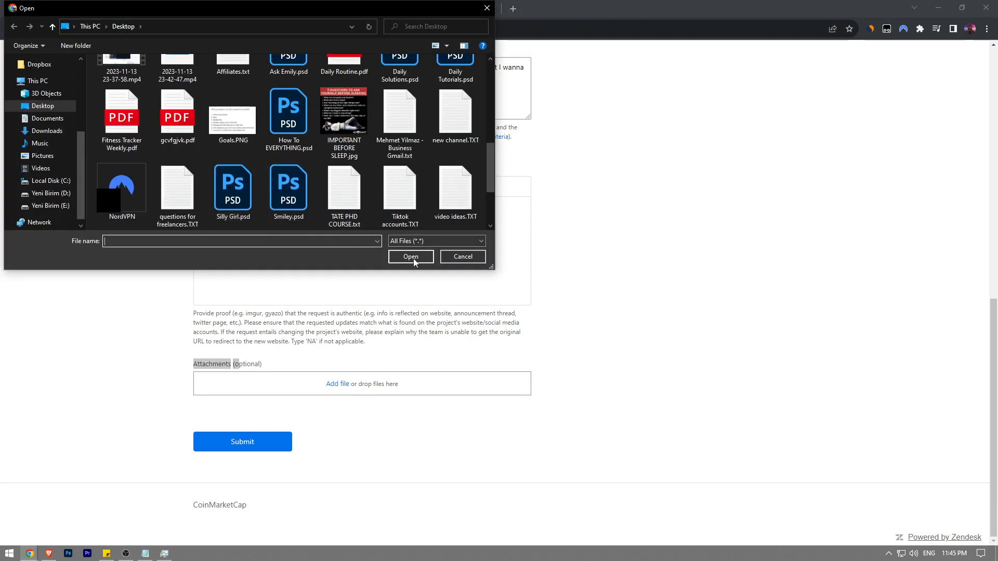
left_click(461, 256)
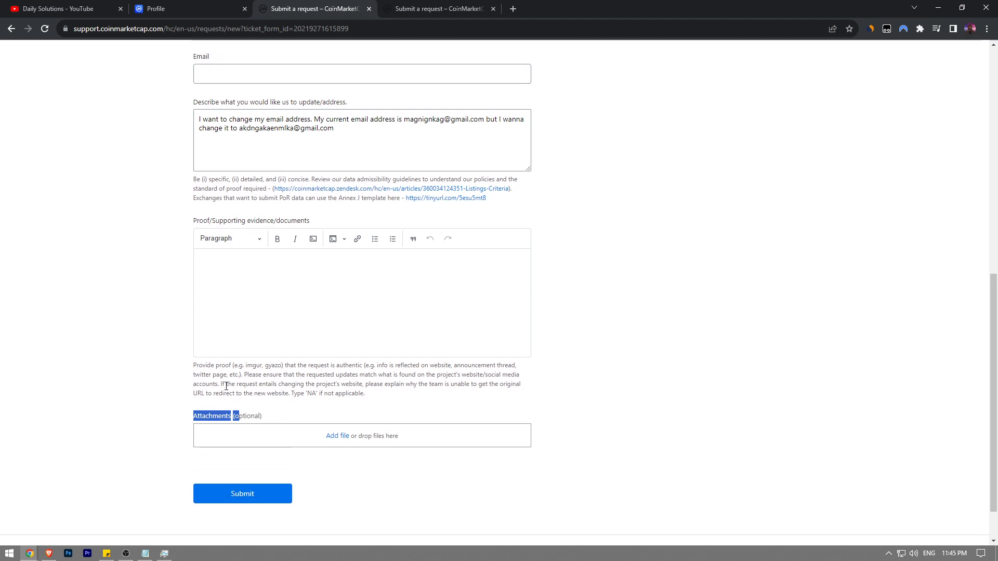
mouse_move(156, 356)
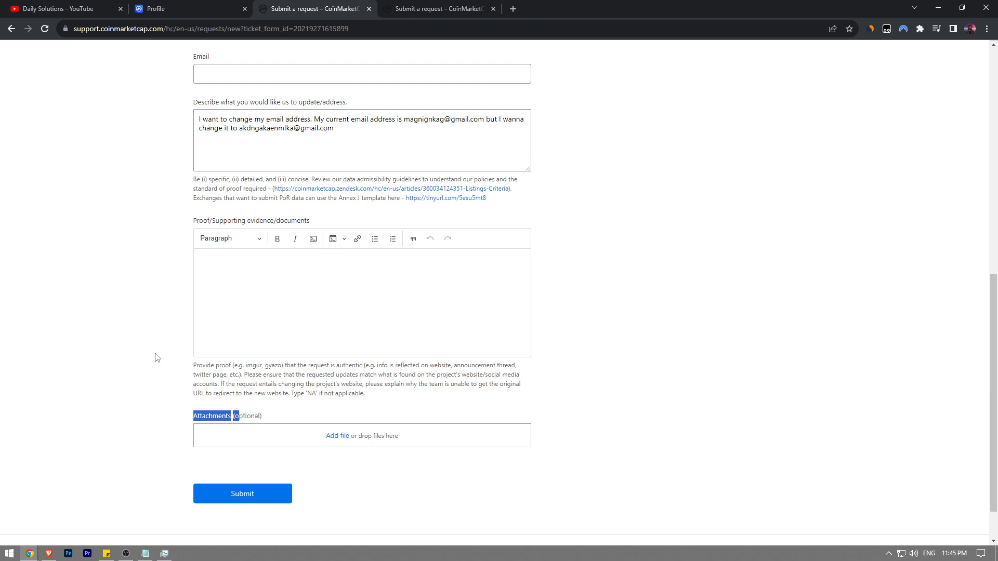
- Leave the form and return to the Daily Solutions YouTube channel
left_click(185, 9)
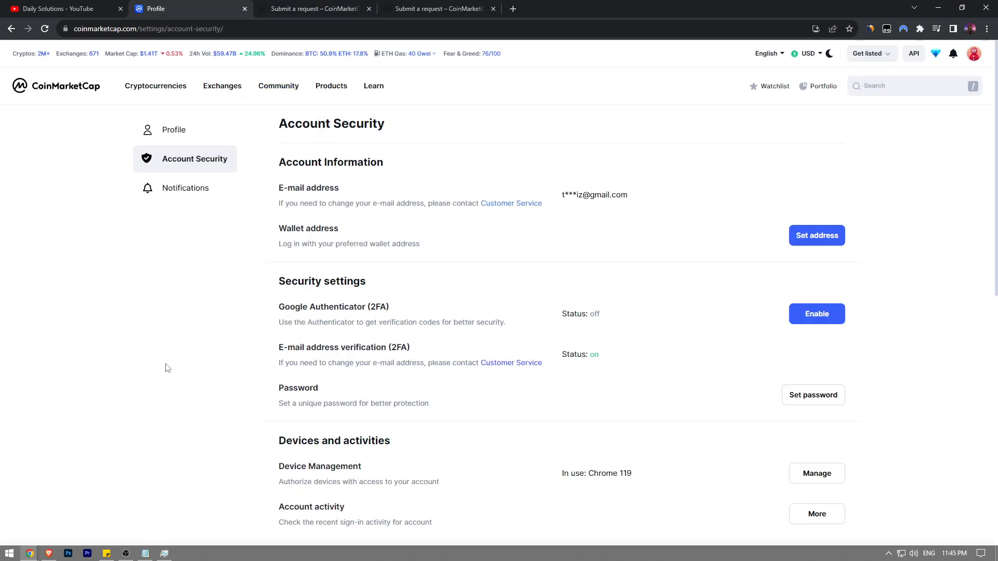
left_click(60, 8)
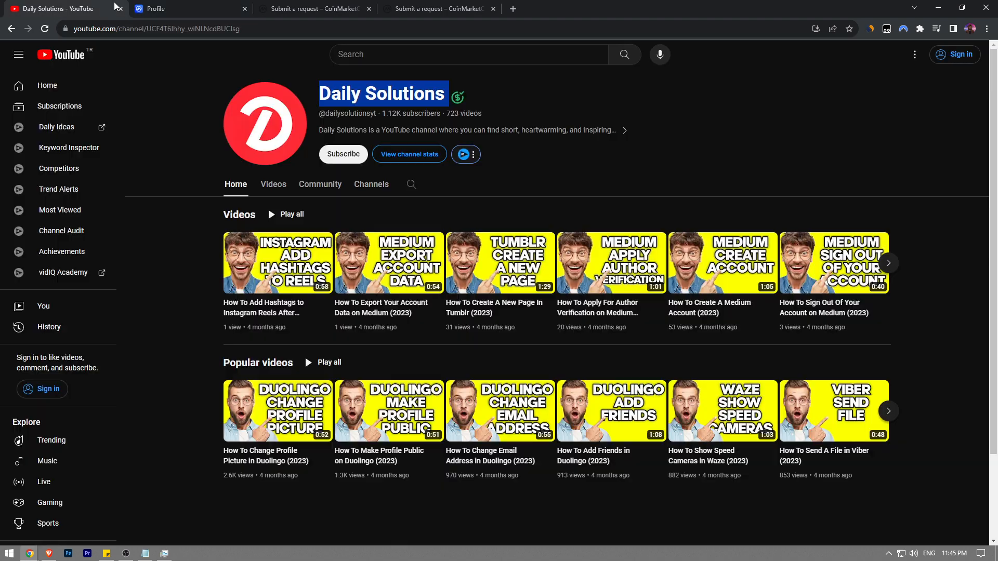
mouse_move(169, 248)
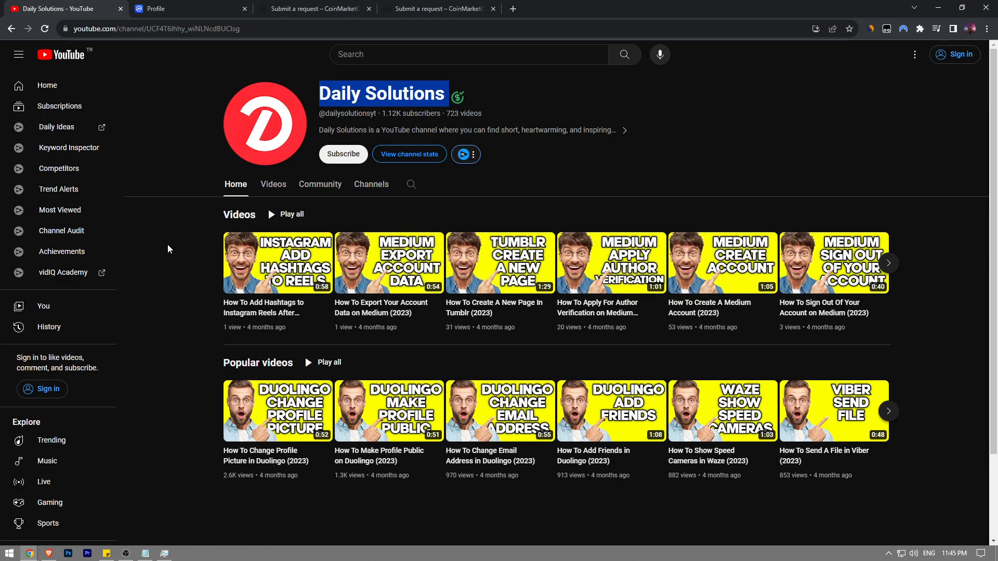